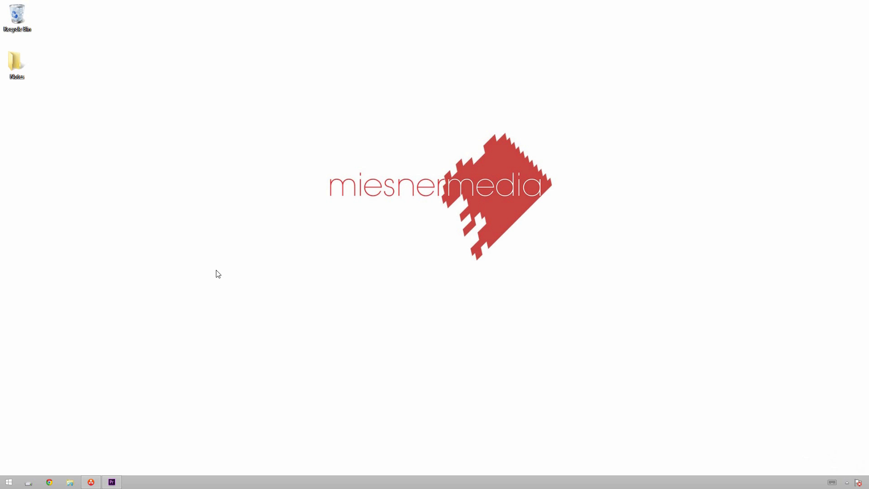
{"action": "mouse_move", "coordinate": [433, 273]}
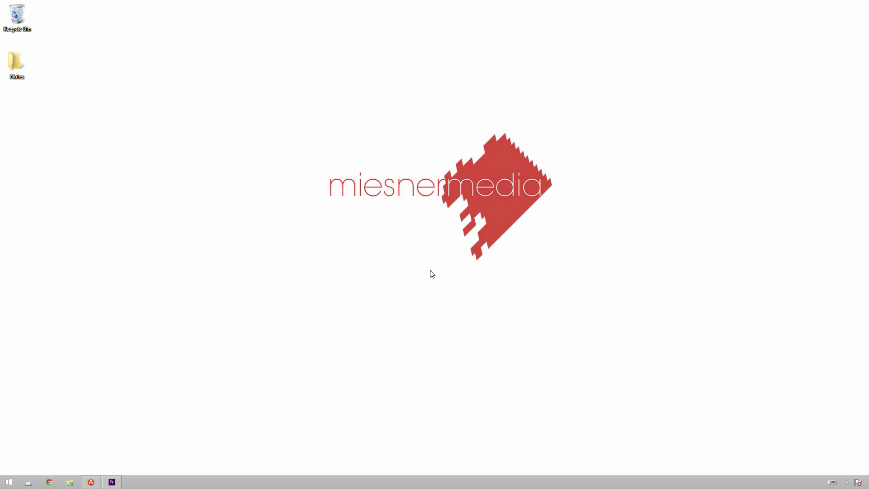
{"action": "mouse_move", "coordinate": [427, 260]}
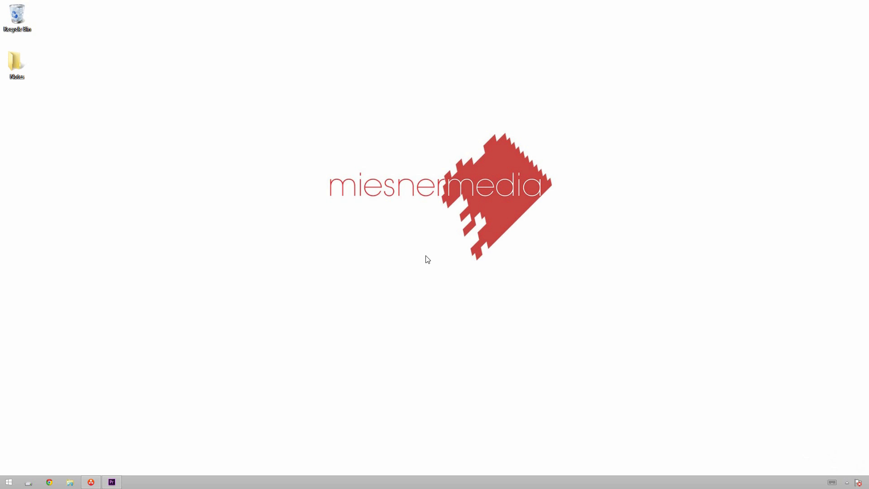
{"action": "mouse_move", "coordinate": [416, 245]}
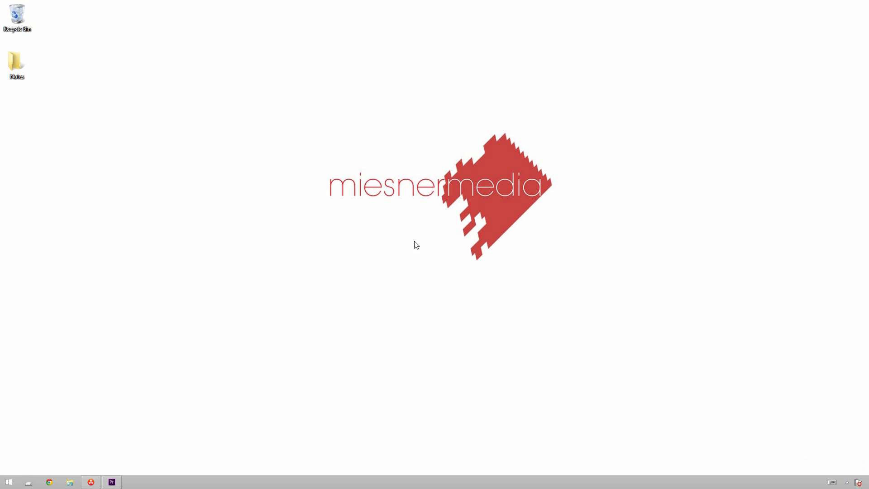
{"action": "mouse_move", "coordinate": [405, 260]}
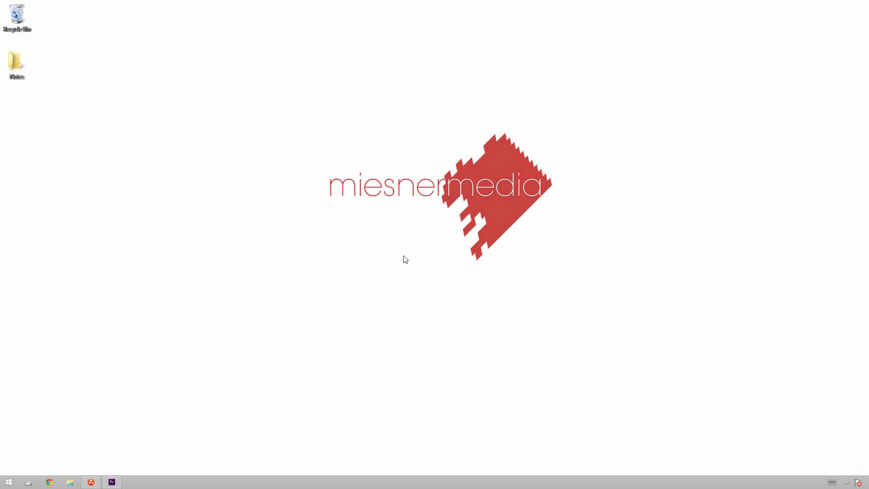
{"action": "mouse_move", "coordinate": [376, 201]}
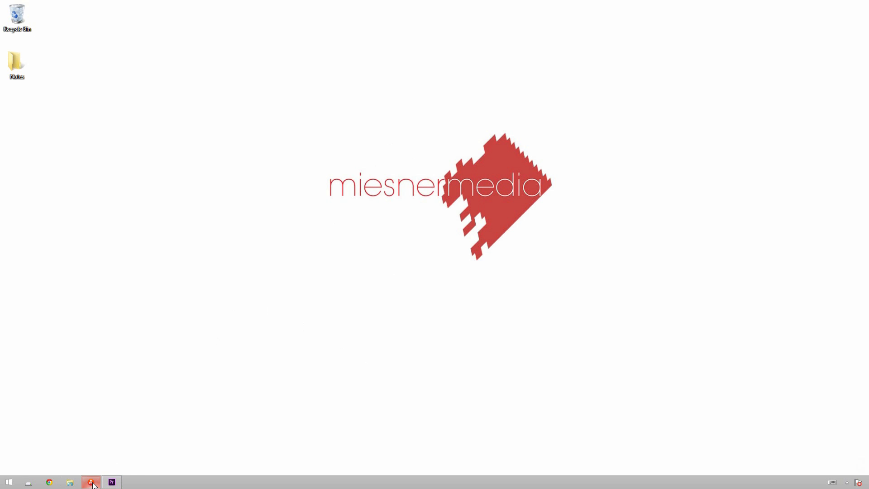
Bring DaVinci Resolve's Color page forward and hide the stills gallery to widen the viewer
{"action": "left_click", "coordinate": [91, 481]}
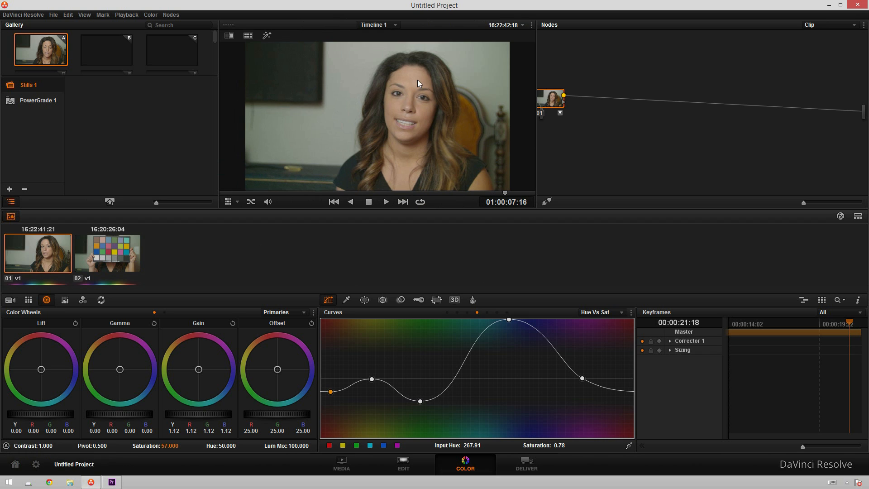
{"action": "left_click", "coordinate": [10, 201]}
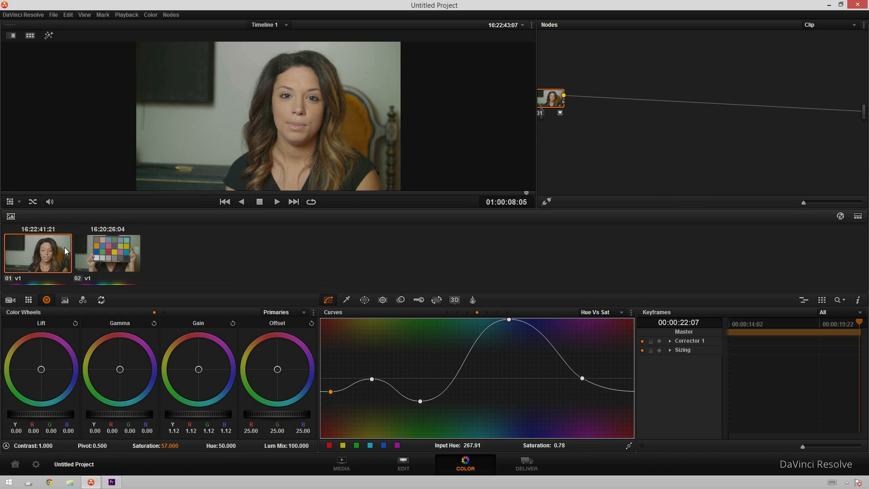
{"action": "mouse_move", "coordinate": [44, 261]}
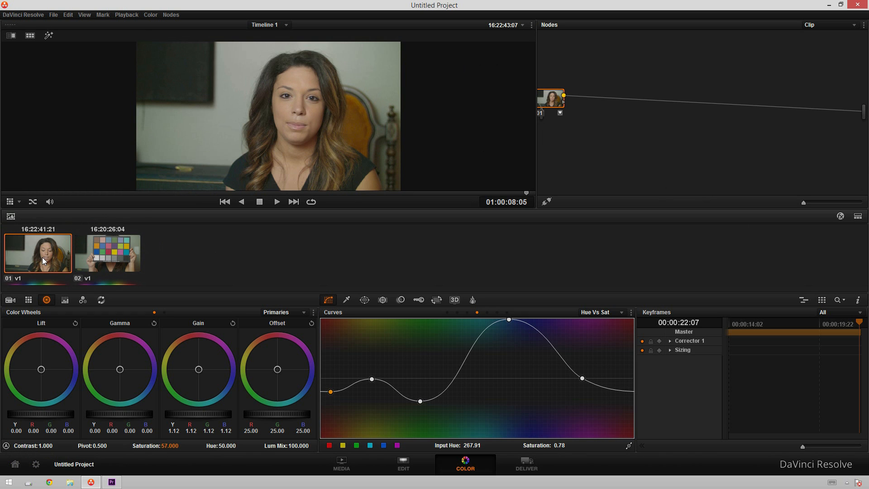
Export the clip's grade as a LUT named 'Jaclyn Intervie' into the project folder
{"action": "right_click", "coordinate": [38, 252]}
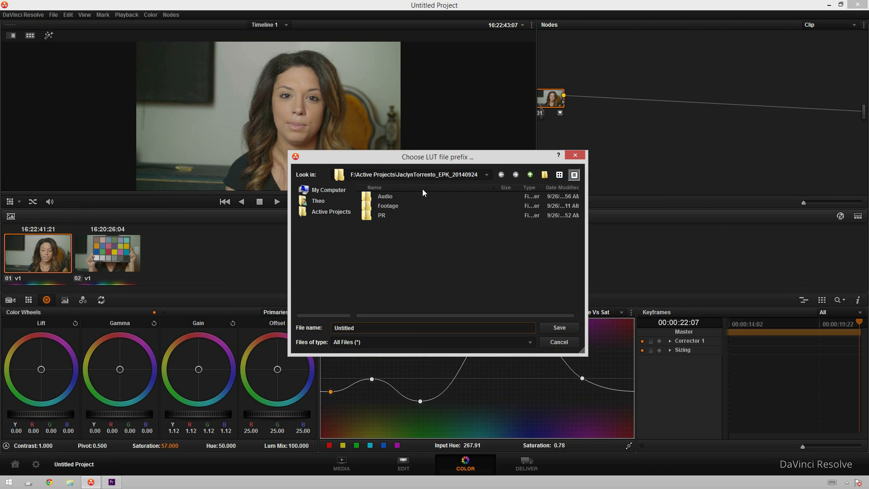
{"action": "mouse_move", "coordinate": [381, 314]}
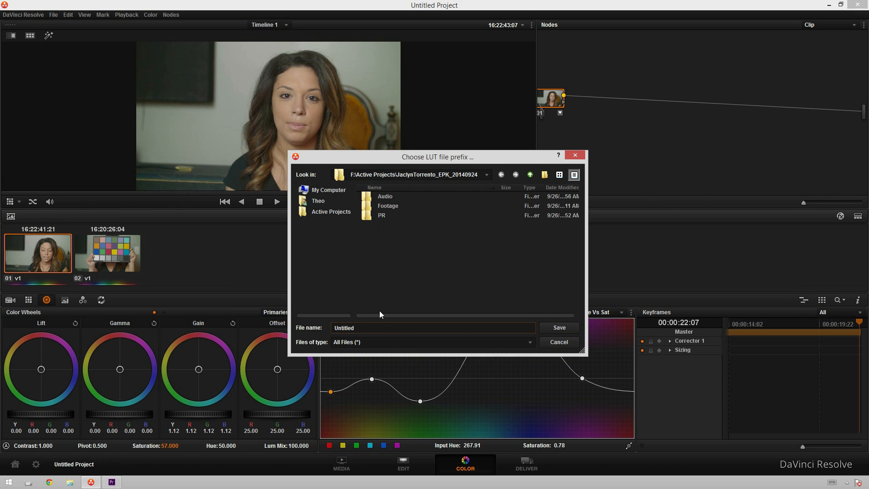
{"action": "type", "text": "Jaclyn Intervie"}
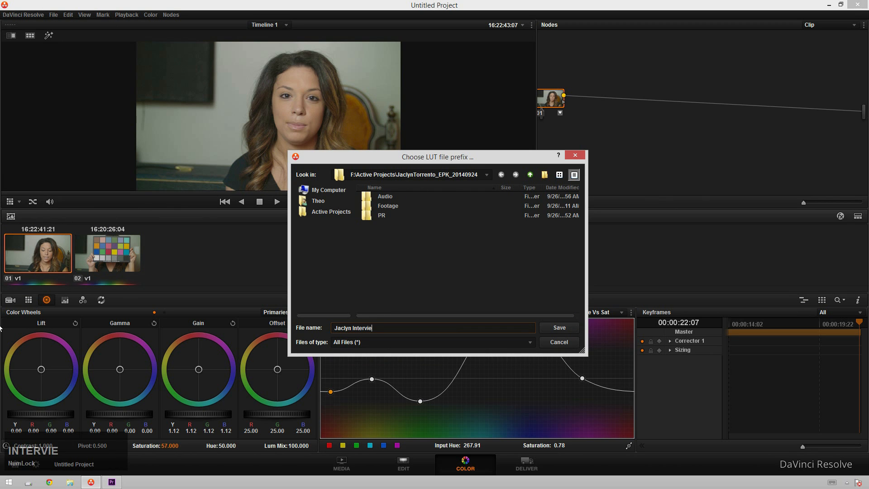
{"action": "left_click", "coordinate": [559, 343]}
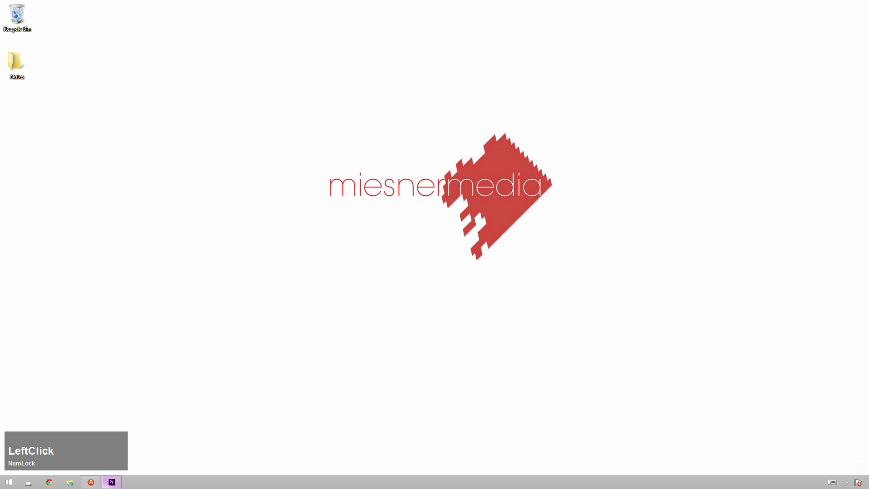
{"action": "left_click", "coordinate": [110, 482]}
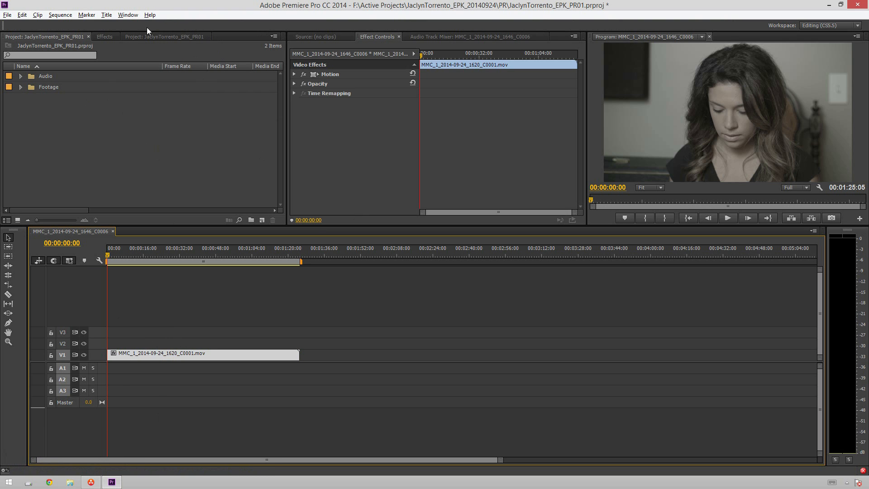
Search the Effects panel for 'lum' to find the Lumetri effect for the V1 clip
{"action": "left_click", "coordinate": [104, 36]}
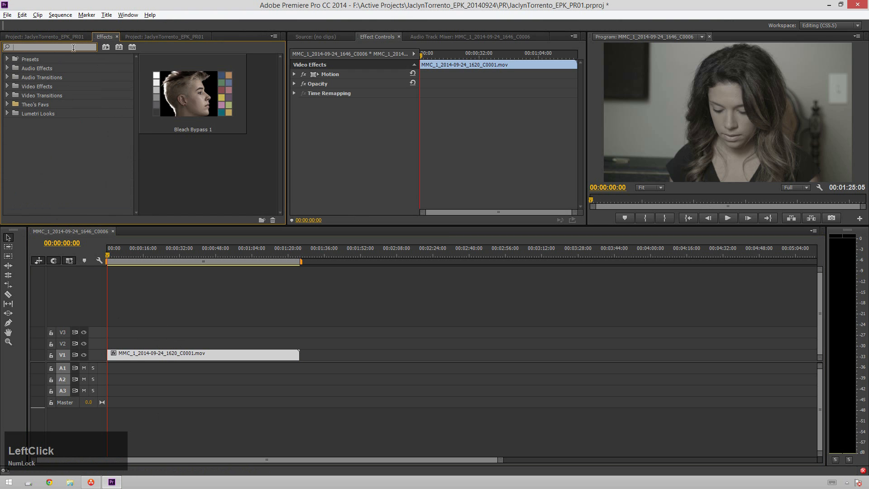
{"action": "type", "text": "lum"}
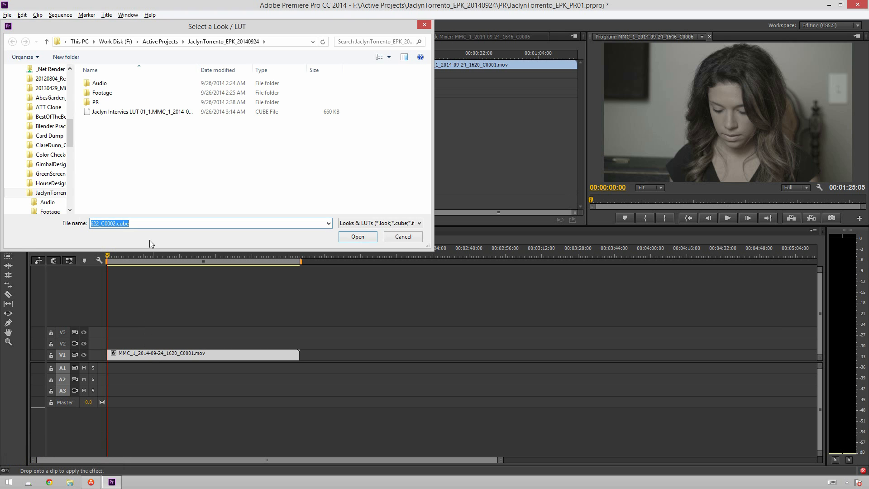
{"action": "mouse_move", "coordinate": [248, 135]}
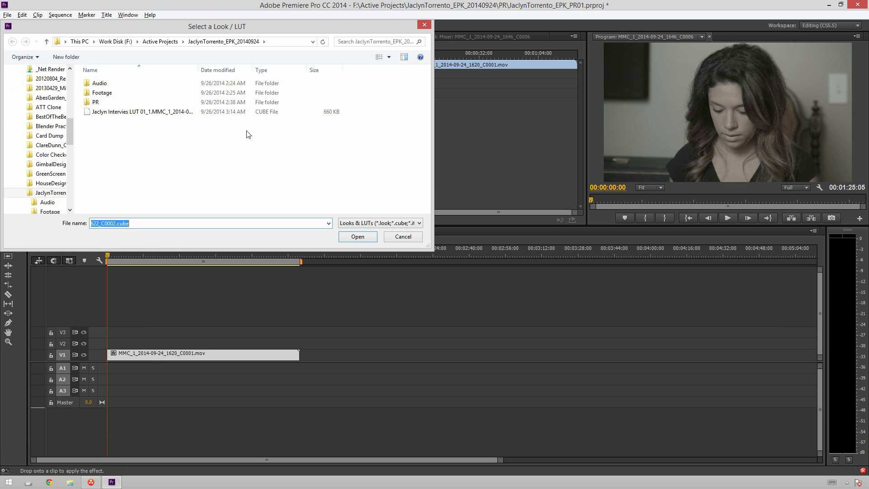
Load the exported Jaclyn Intervies .cube LUT into the clip's Lumetri effect
{"action": "left_click", "coordinate": [139, 111]}
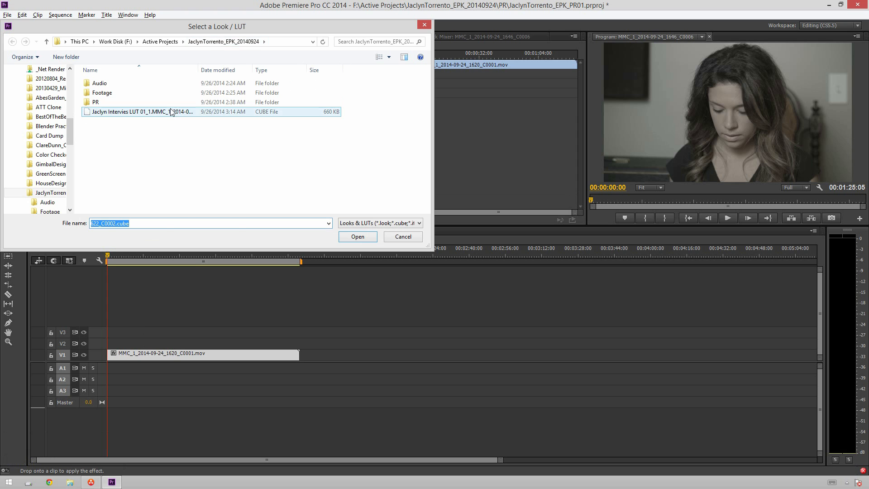
{"action": "left_click", "coordinate": [138, 112]}
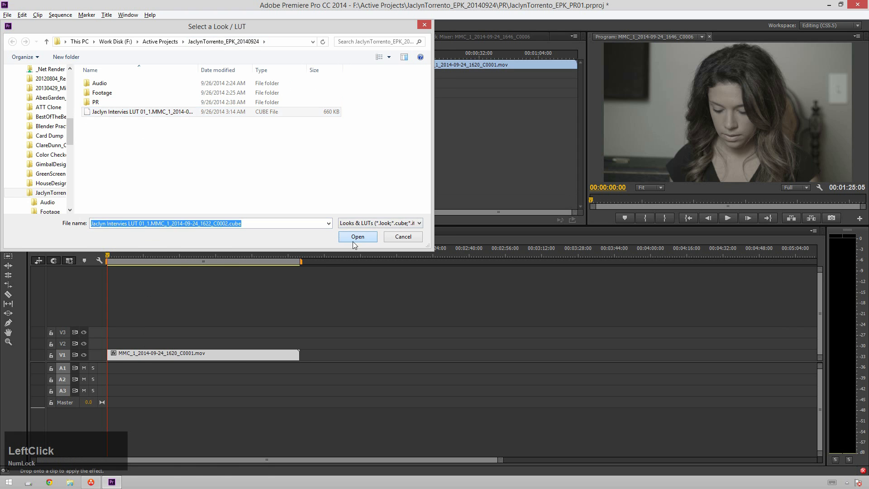
{"action": "left_click", "coordinate": [358, 236]}
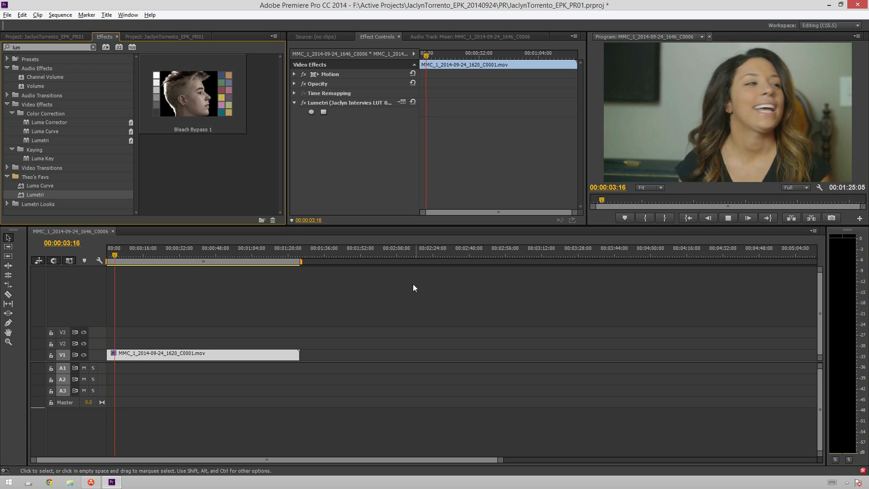
{"action": "key", "text": "space"}
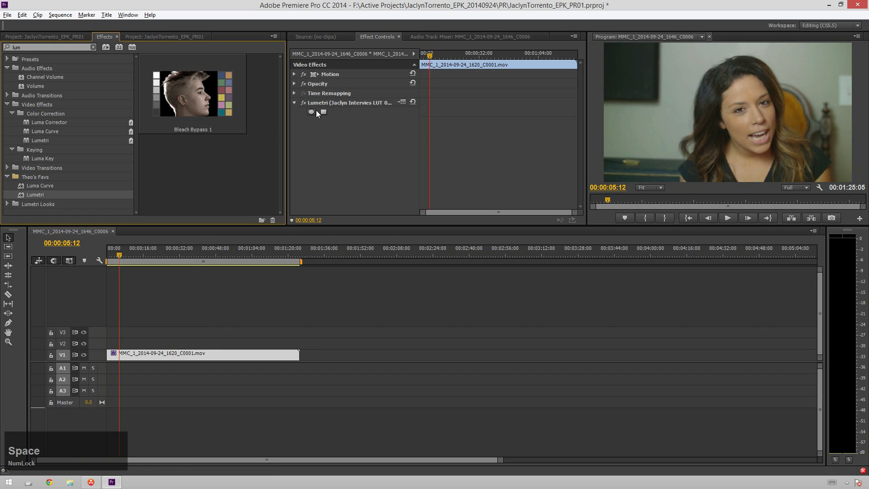
{"action": "key", "text": "space"}
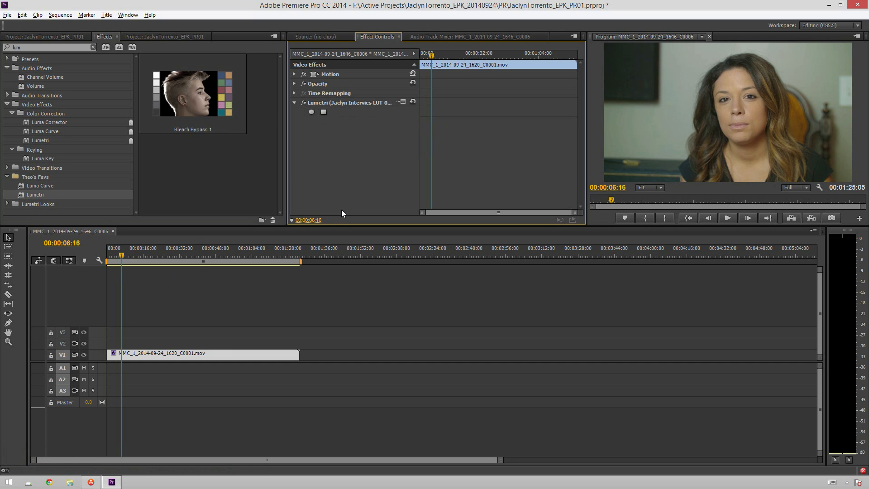
{"action": "mouse_move", "coordinate": [403, 158]}
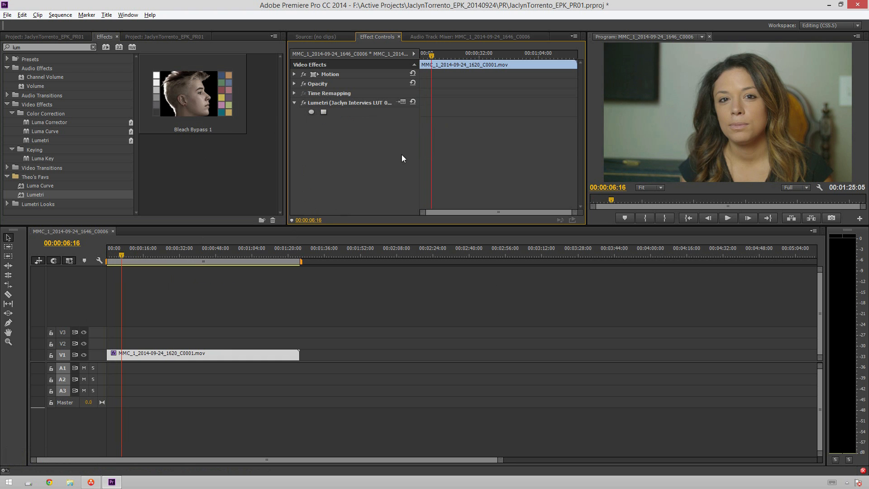
{"action": "mouse_move", "coordinate": [690, 116]}
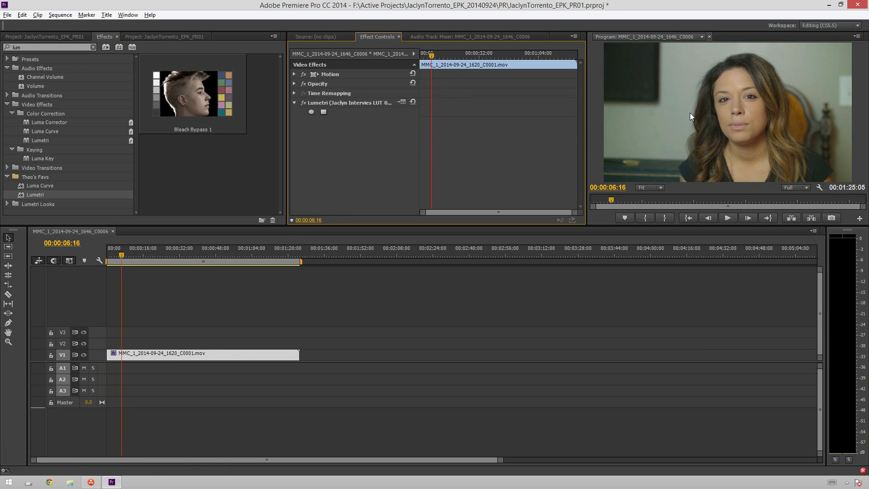
{"action": "left_click", "coordinate": [728, 217]}
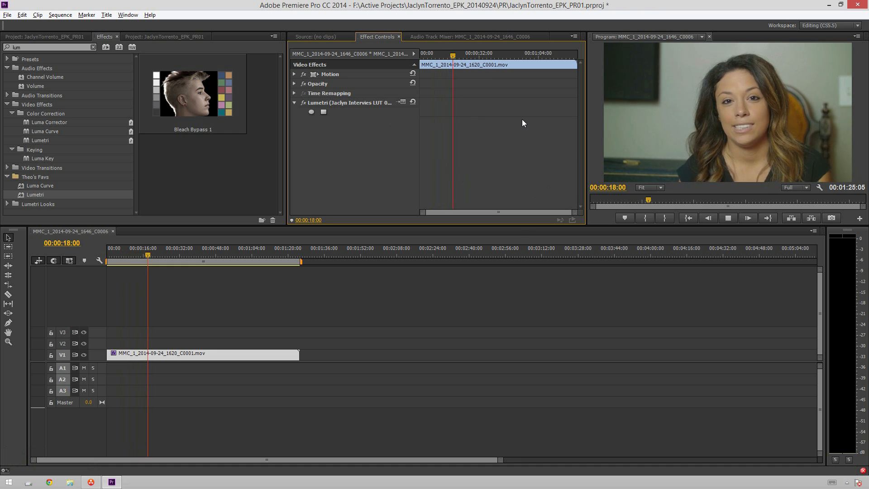
{"action": "key", "text": "space"}
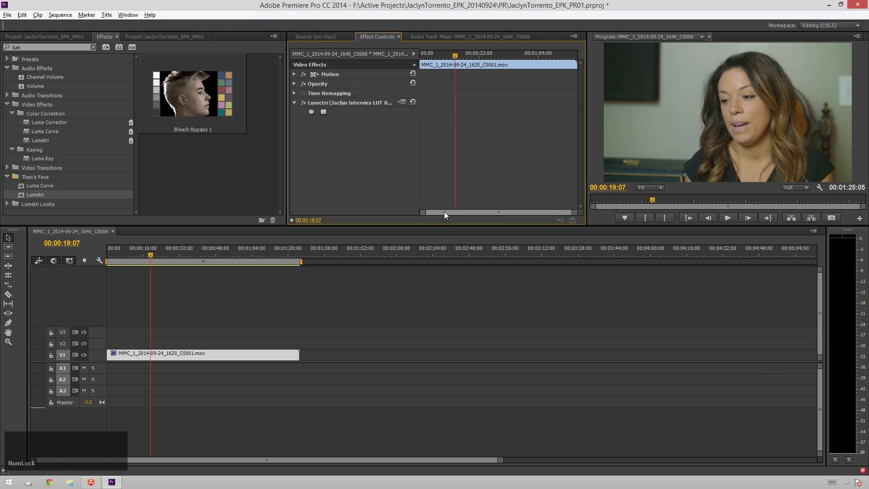
Show the Start screen's full Apps by name list
{"action": "left_click", "coordinate": [8, 481]}
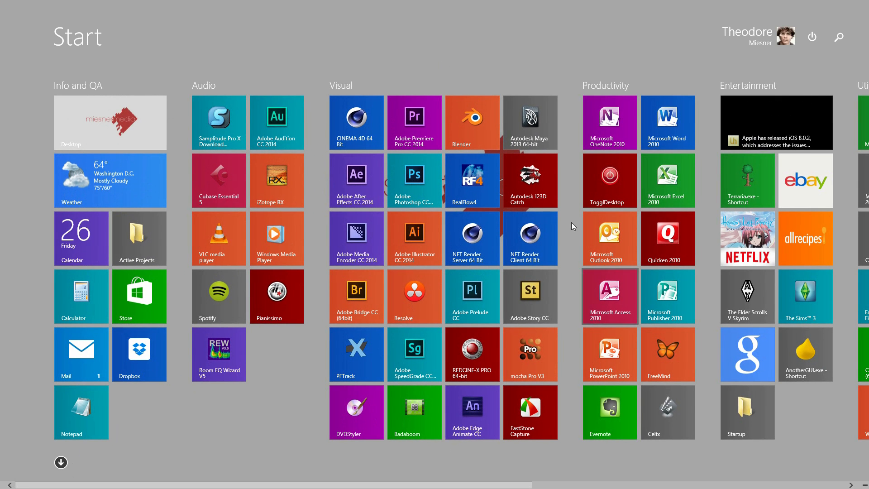
{"action": "mouse_move", "coordinate": [530, 122]}
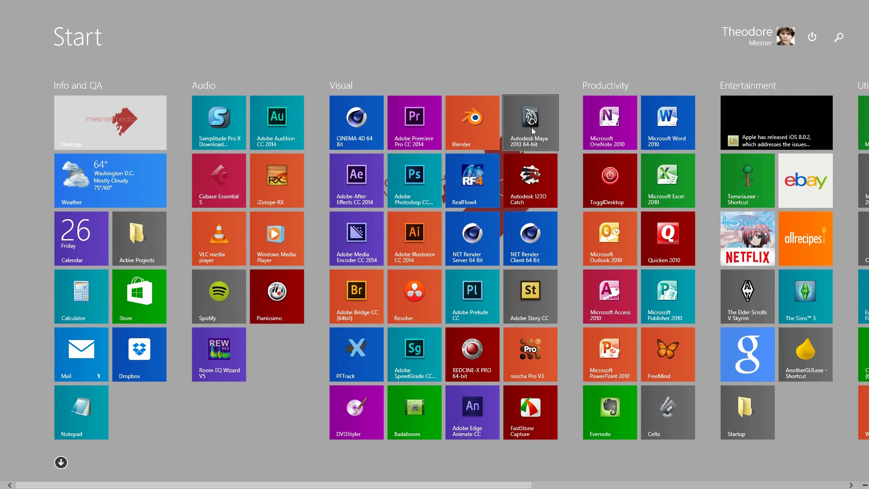
{"action": "mouse_move", "coordinate": [536, 132]}
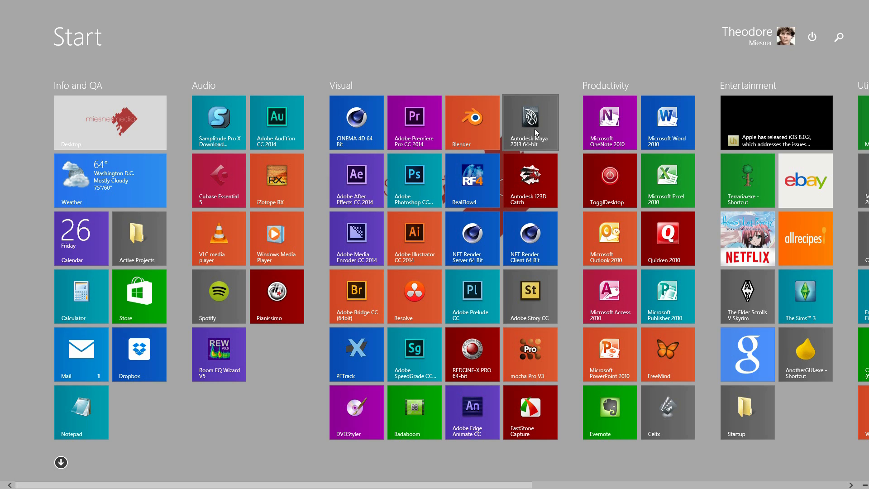
{"action": "mouse_move", "coordinate": [575, 207]}
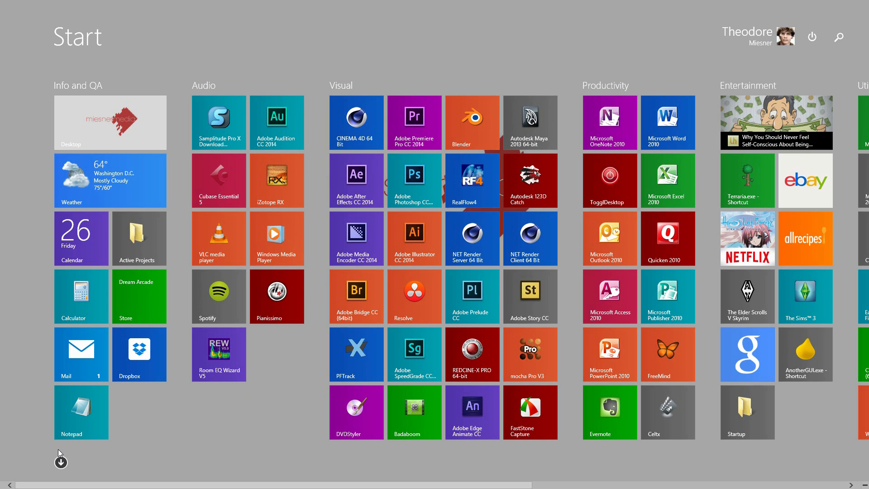
{"action": "mouse_move", "coordinate": [61, 475]}
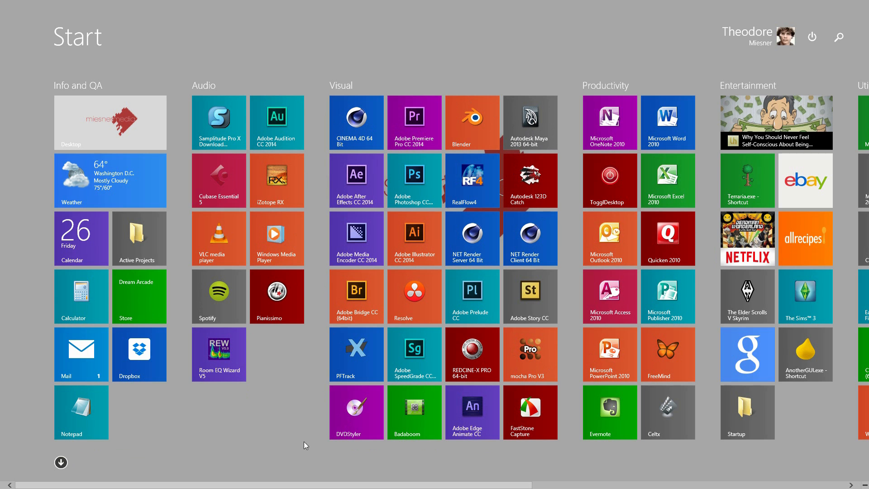
{"action": "left_click", "coordinate": [61, 462]}
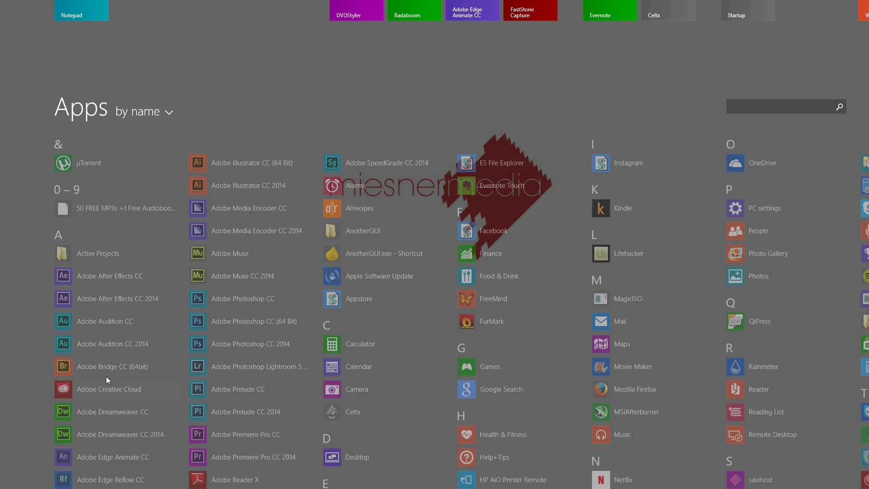